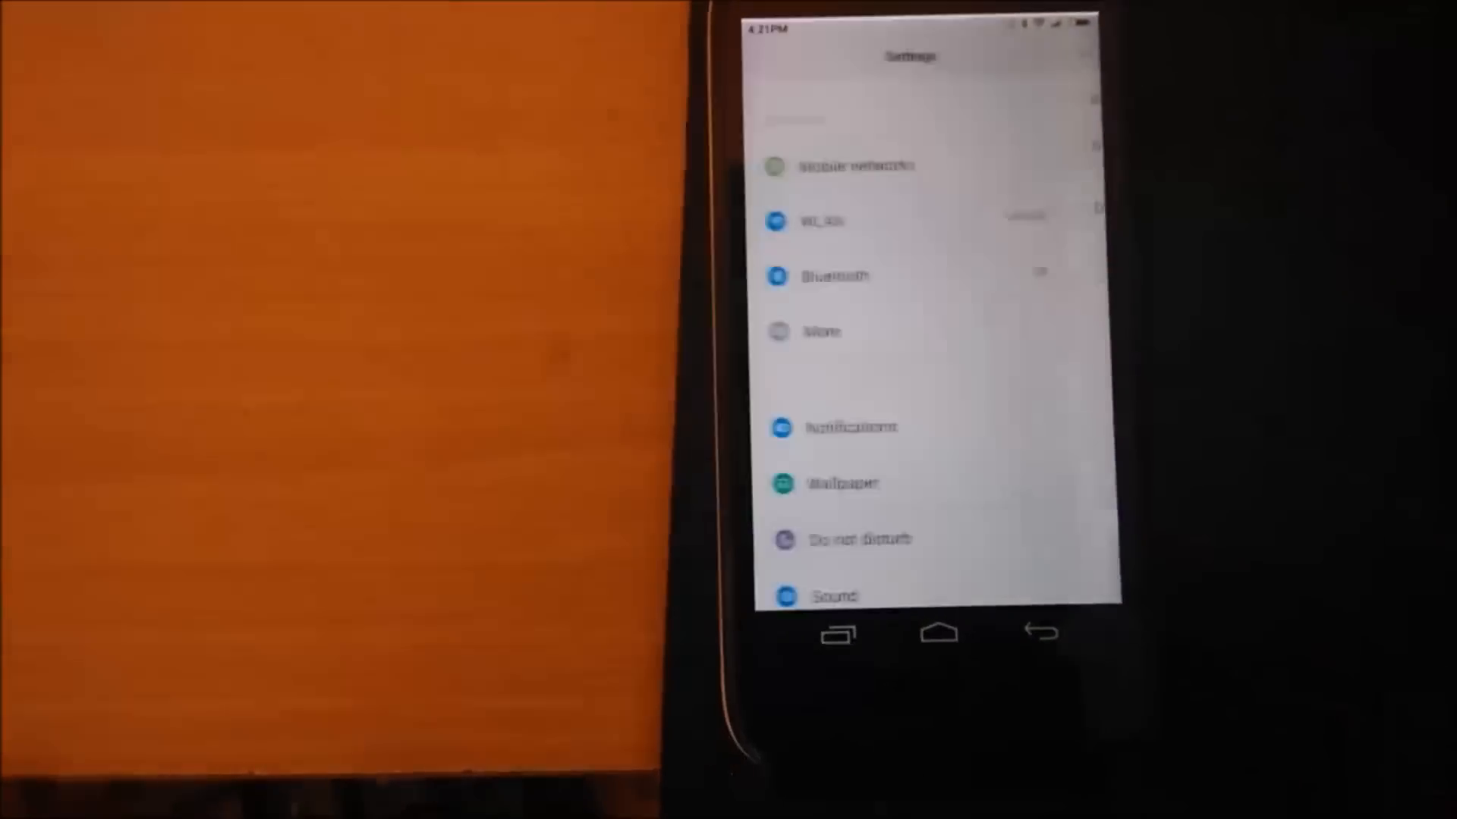
scroll("down", 3)
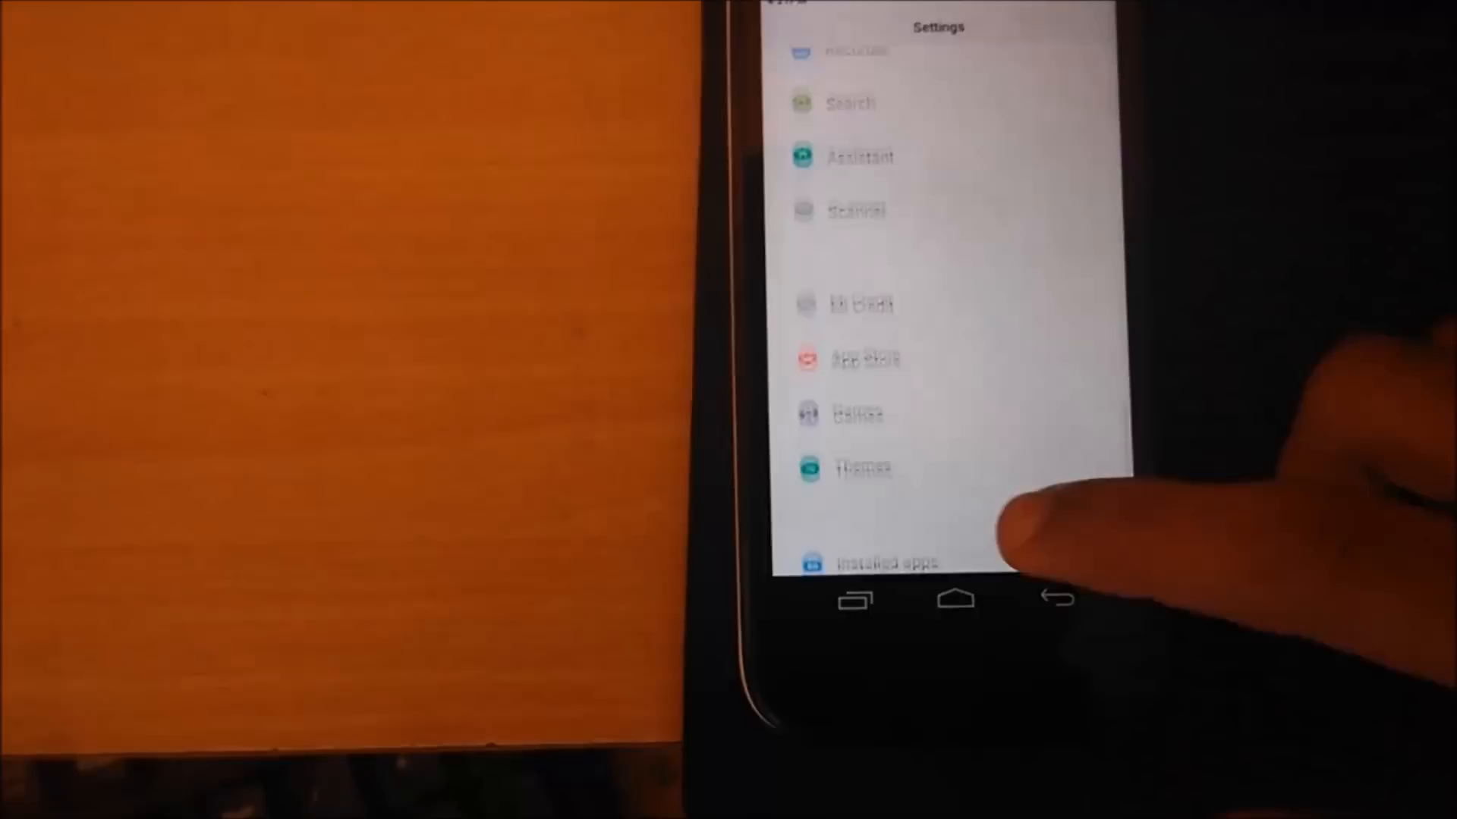